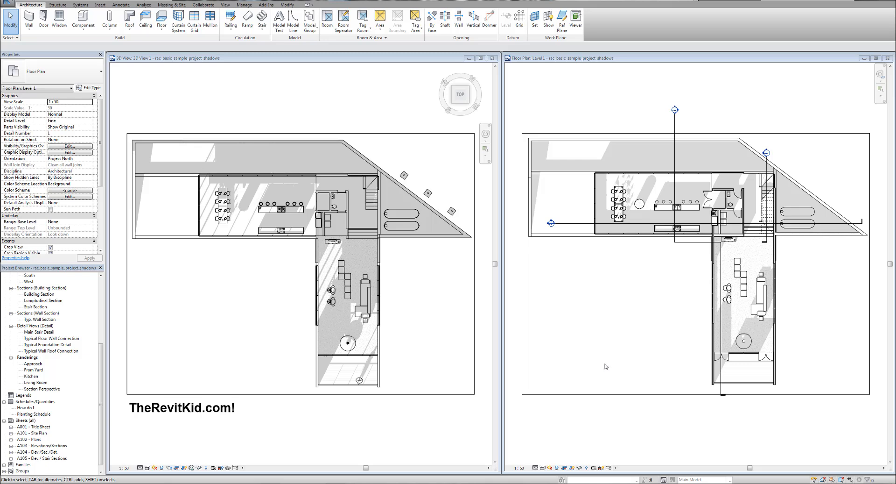
mouse_move(603, 362)
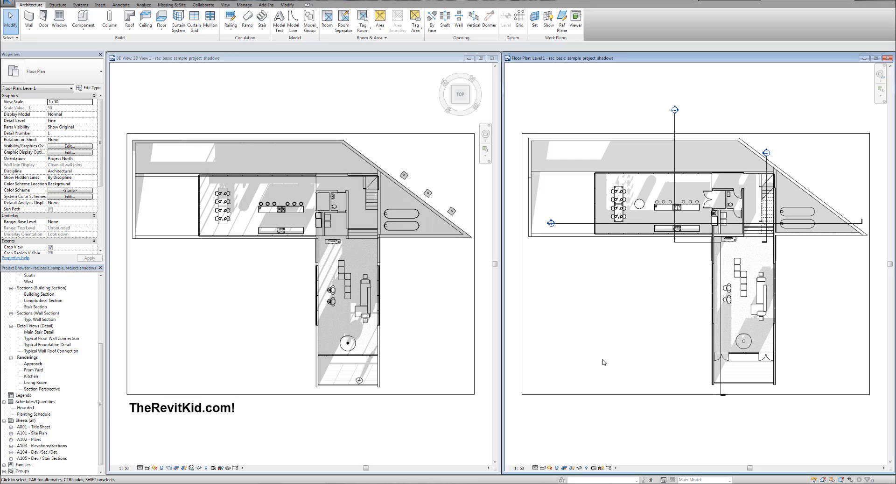
mouse_move(742, 414)
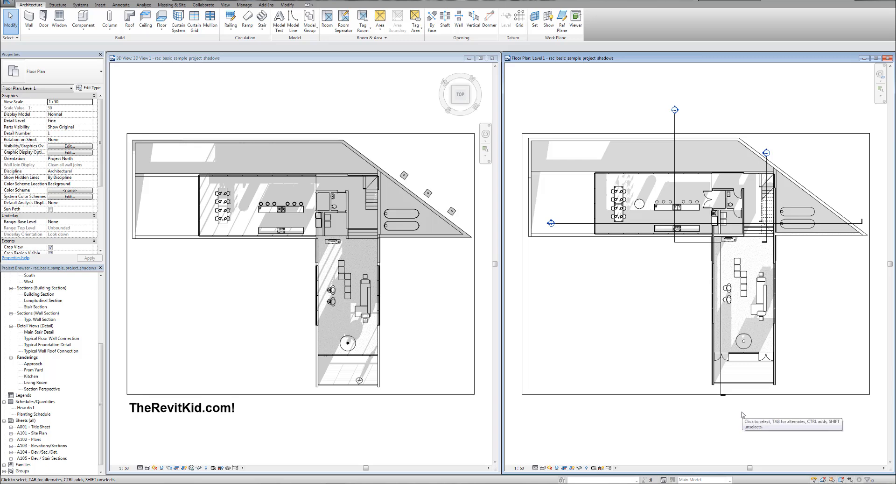
mouse_move(689, 332)
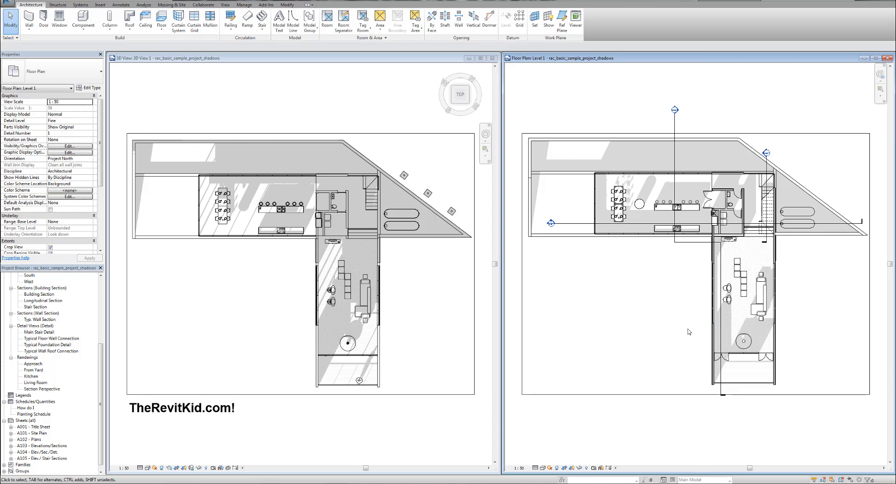
Maximize the Level 1 plan, open Building Section from its section head, and zoom to fit
left_click(743, 338)
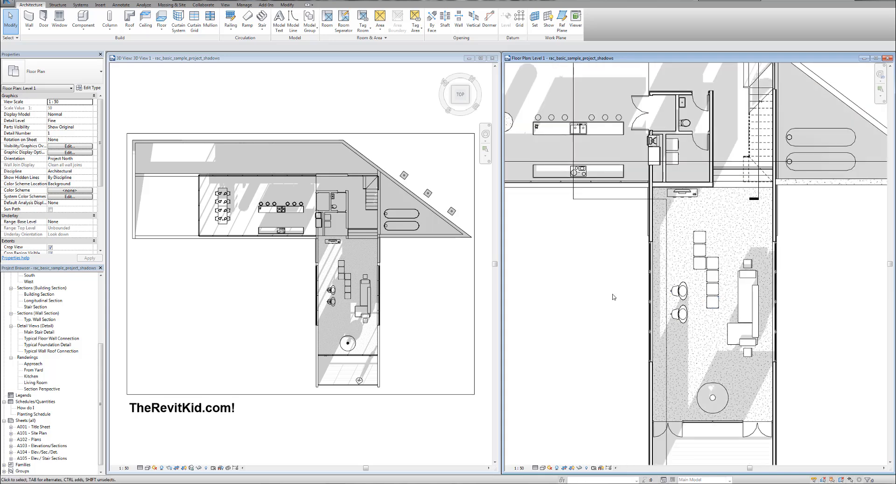
mouse_move(594, 326)
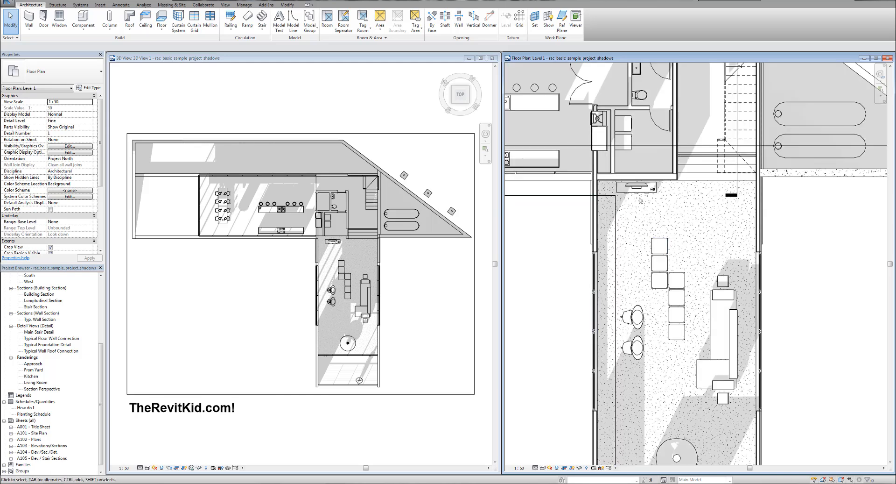
scroll("down", 3)
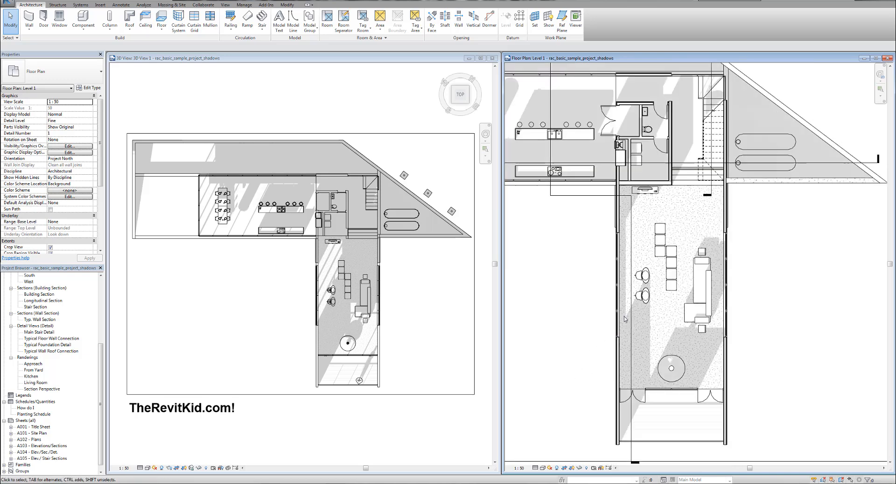
mouse_move(649, 359)
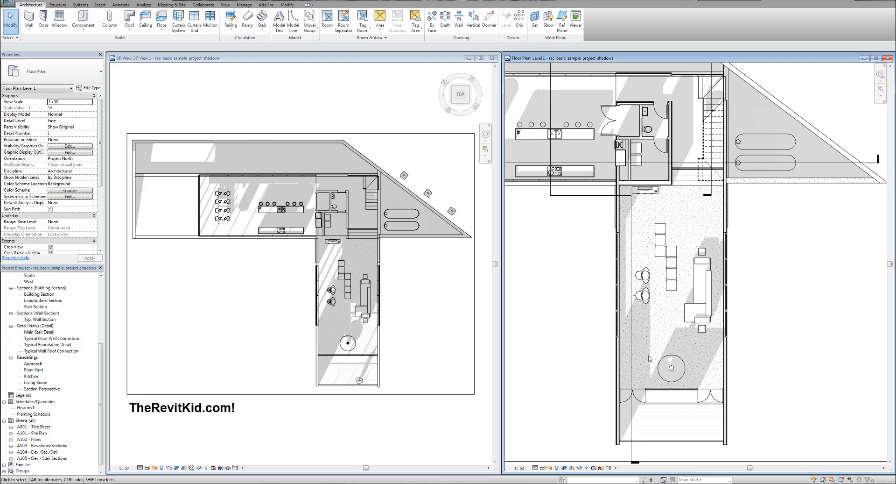
mouse_move(652, 282)
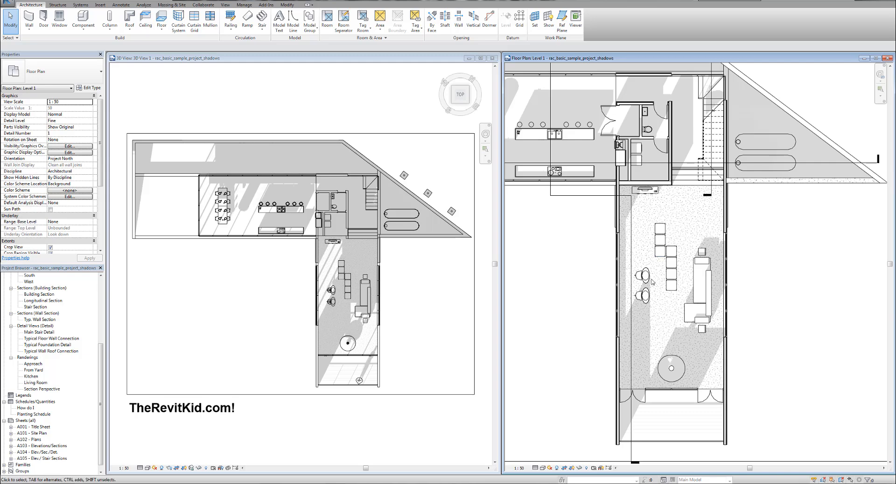
left_click(616, 235)
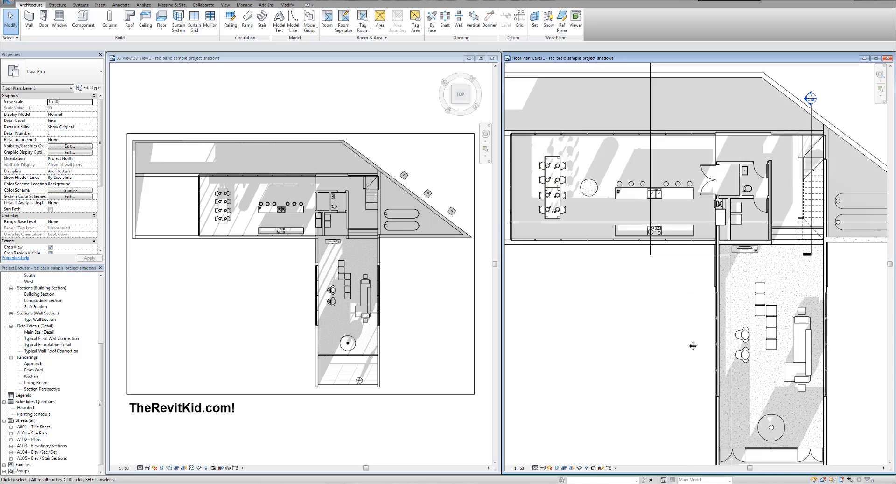
mouse_move(690, 343)
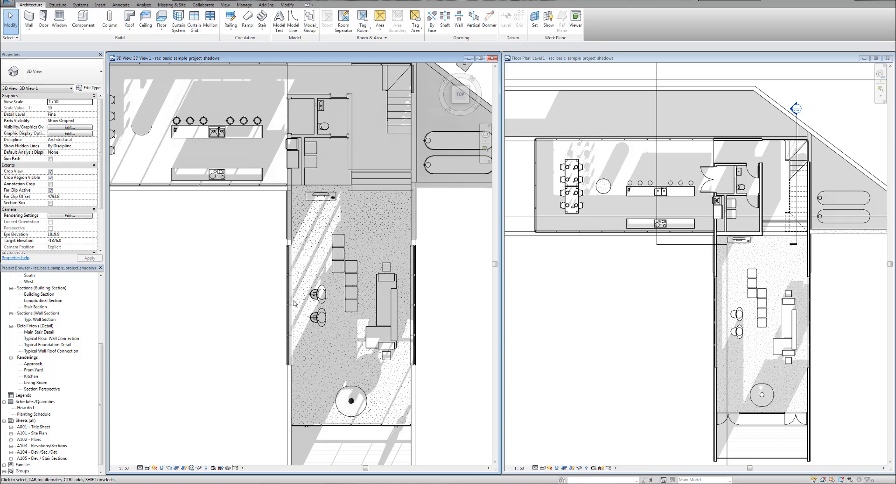
mouse_move(341, 201)
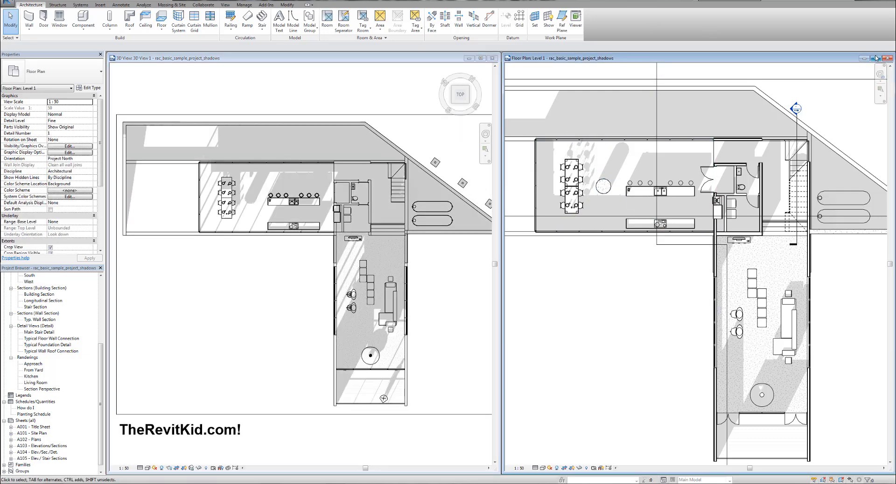
left_click(879, 58)
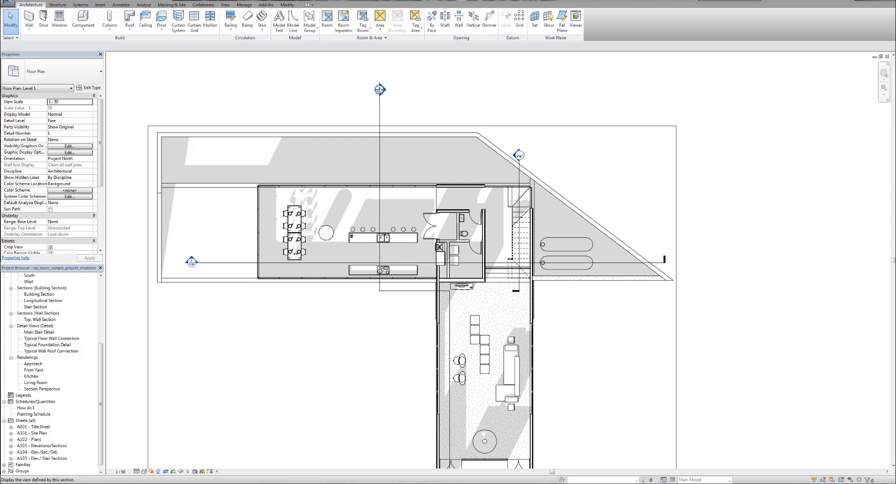
mouse_move(379, 90)
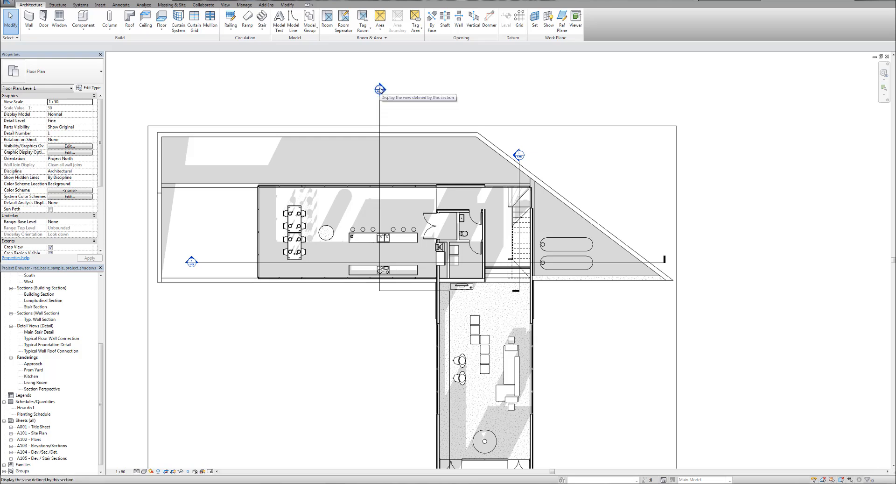
double_click(41, 294)
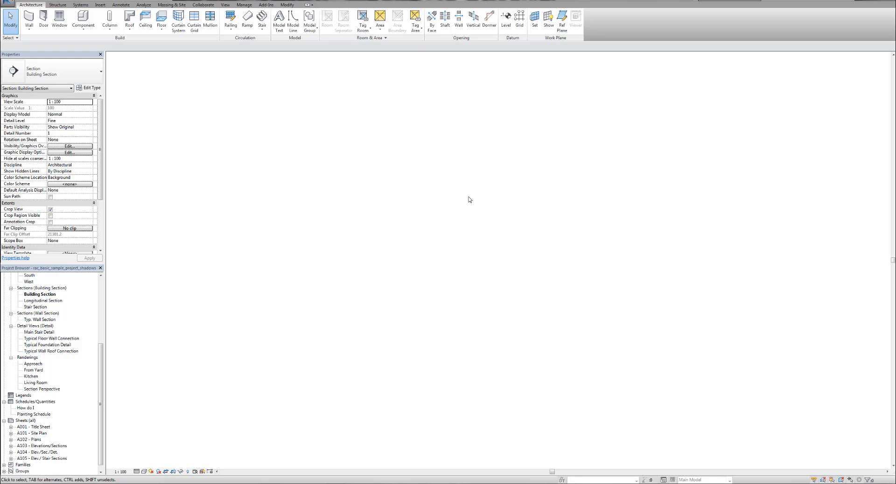
double_click(40, 293)
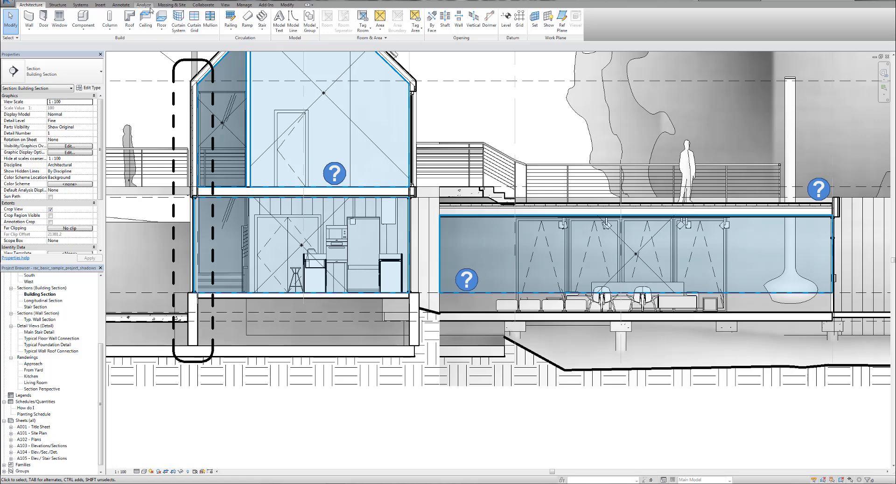
Start a new Camera 3D view from the View tab with scale 1:50
left_click(225, 5)
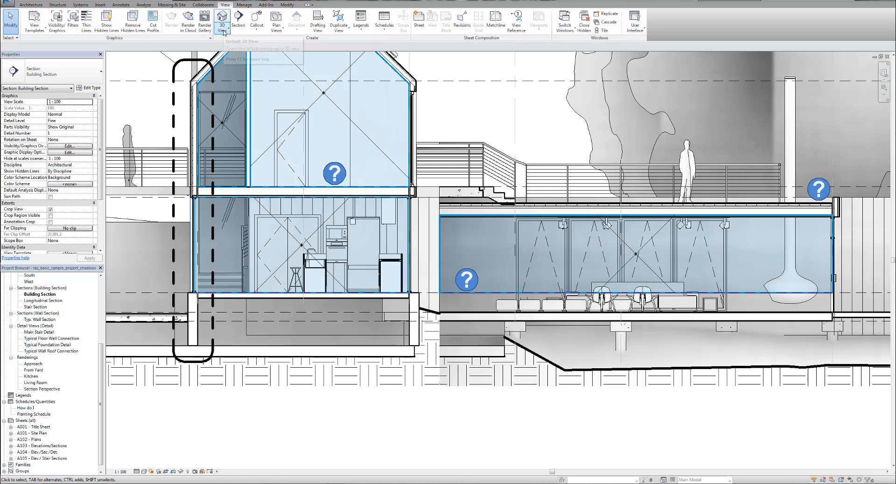
left_click(222, 25)
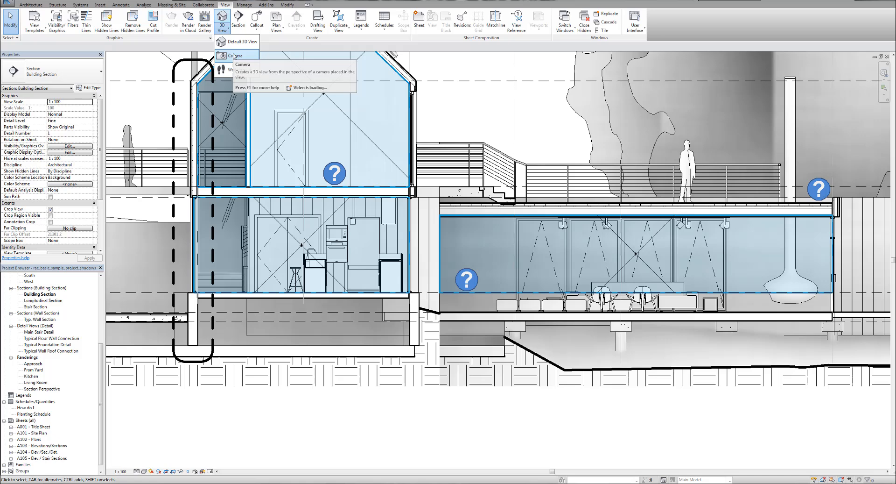
left_click(235, 55)
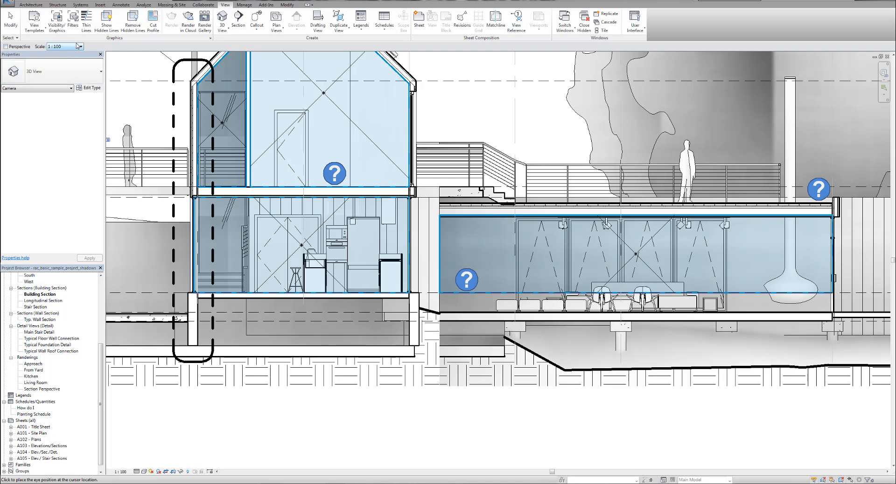
left_click(78, 46)
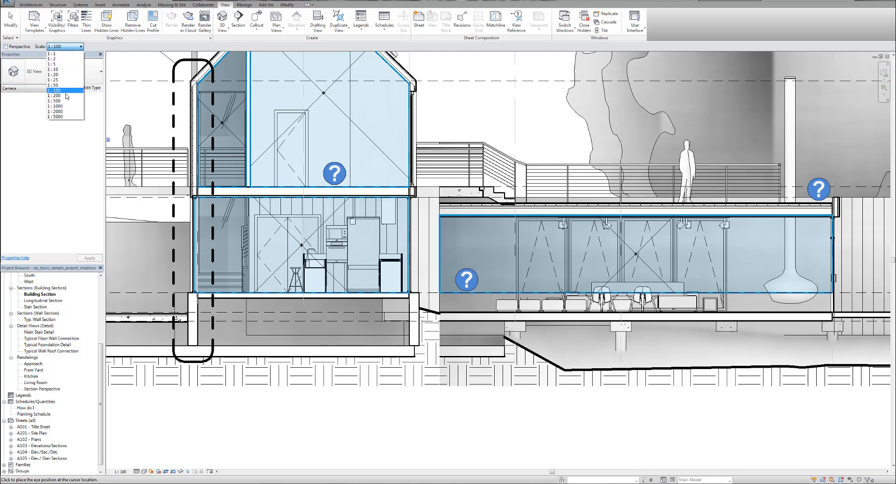
left_click(52, 84)
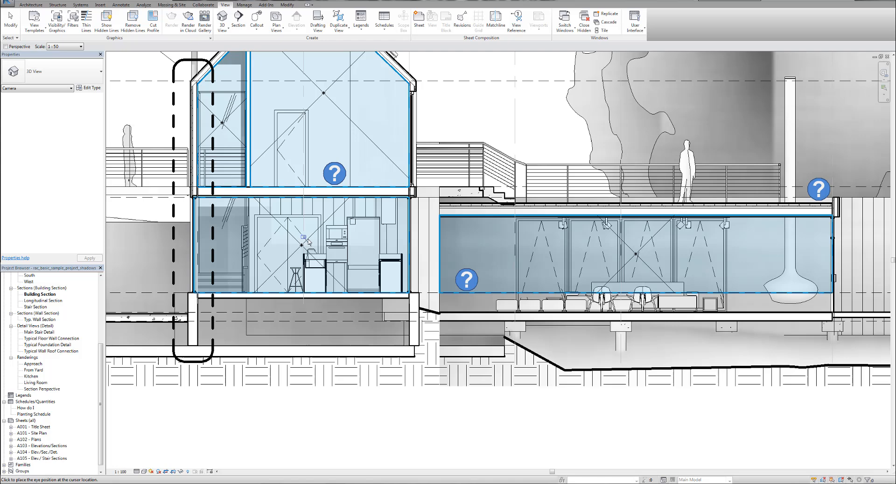
mouse_move(307, 227)
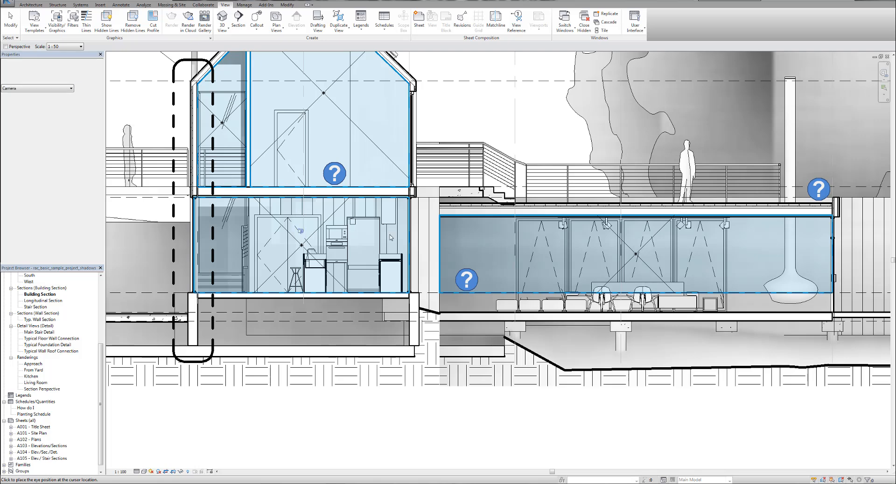
left_click(303, 224)
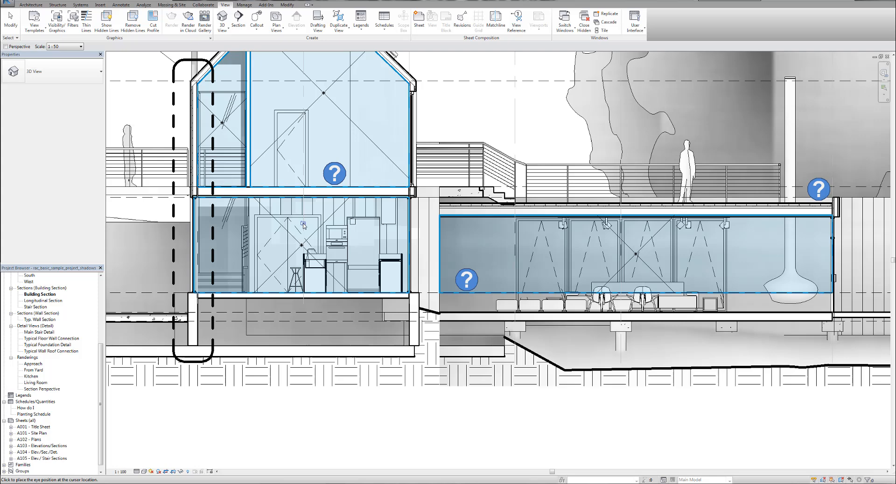
Place the camera to create 3D View 2 and hide the topography surface in it
left_click(306, 225)
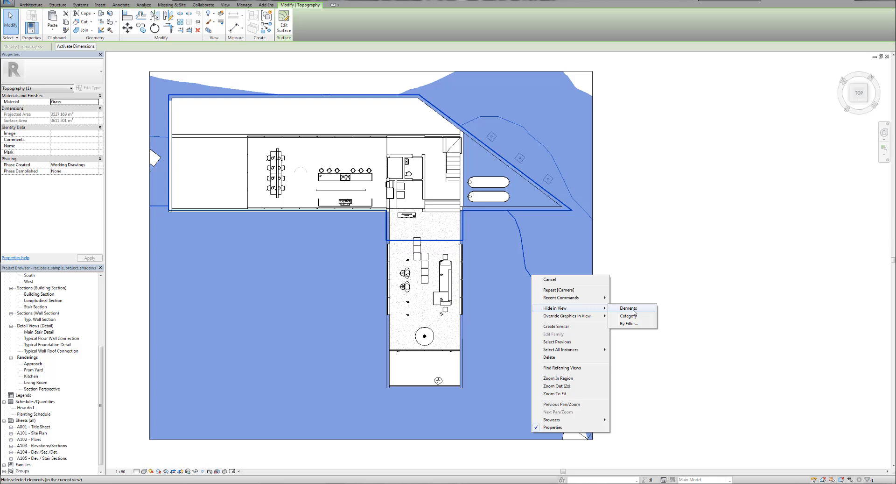
left_click(628, 308)
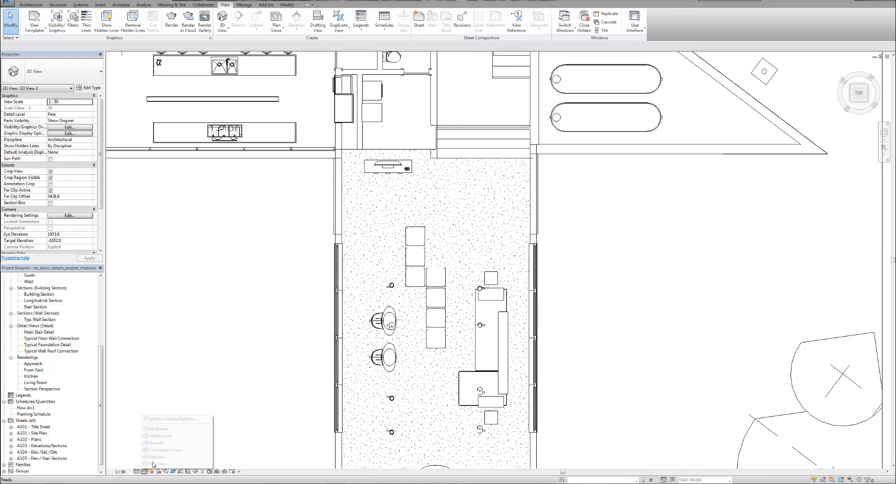
In Graphic Display Options, enable smooth anti-aliased lines and expand Shadows and Lighting
left_click(171, 418)
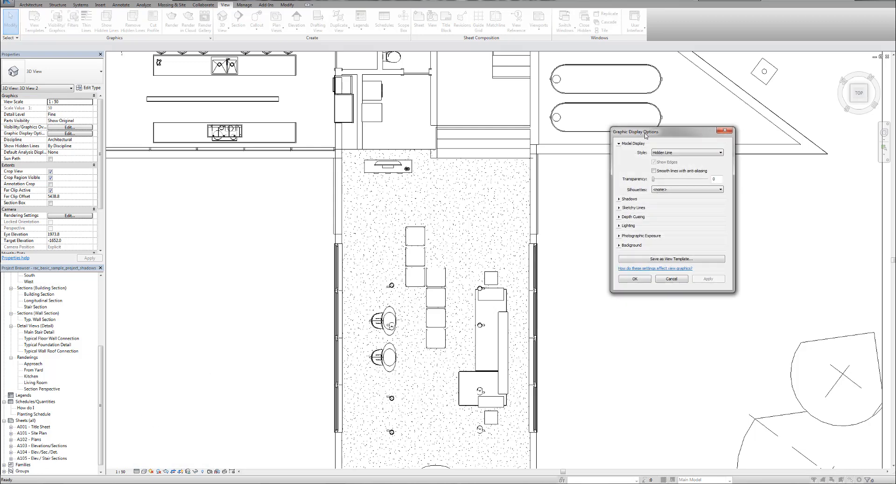
left_click(654, 170)
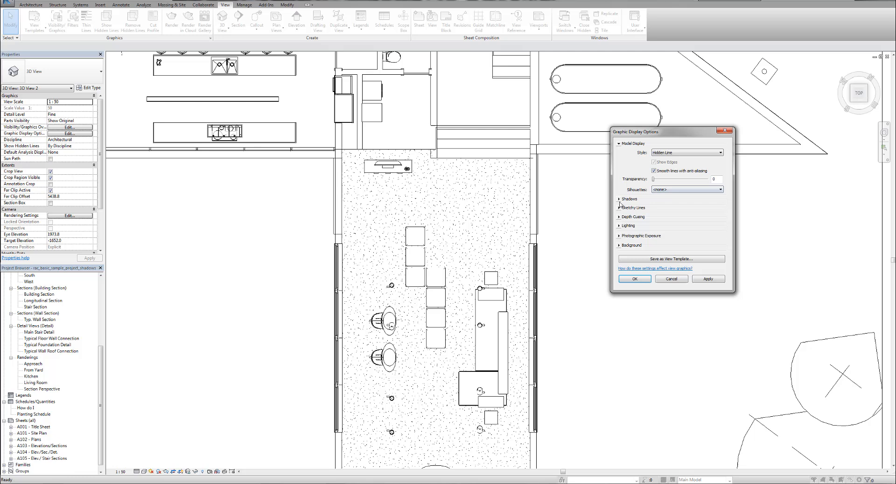
mouse_move(646, 211)
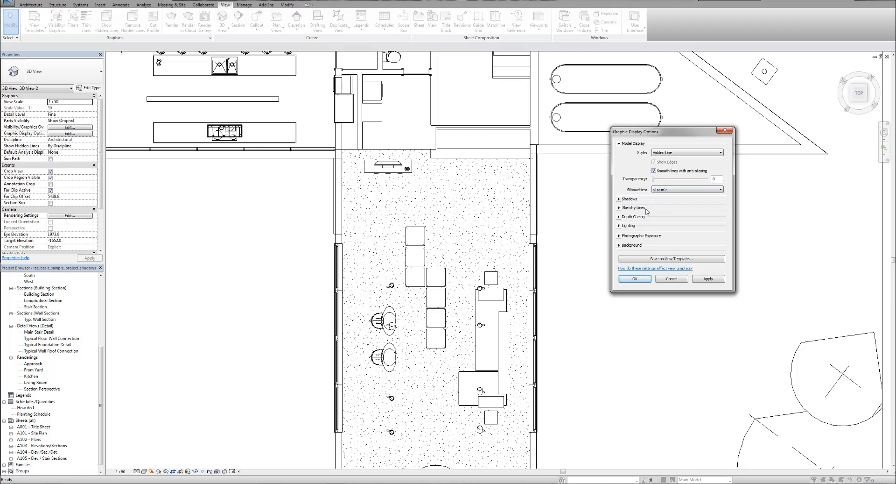
left_click(621, 198)
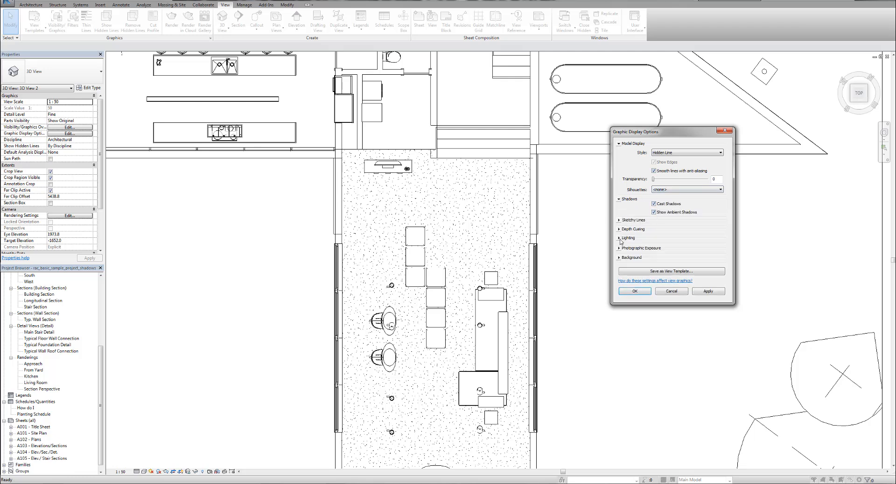
left_click(628, 238)
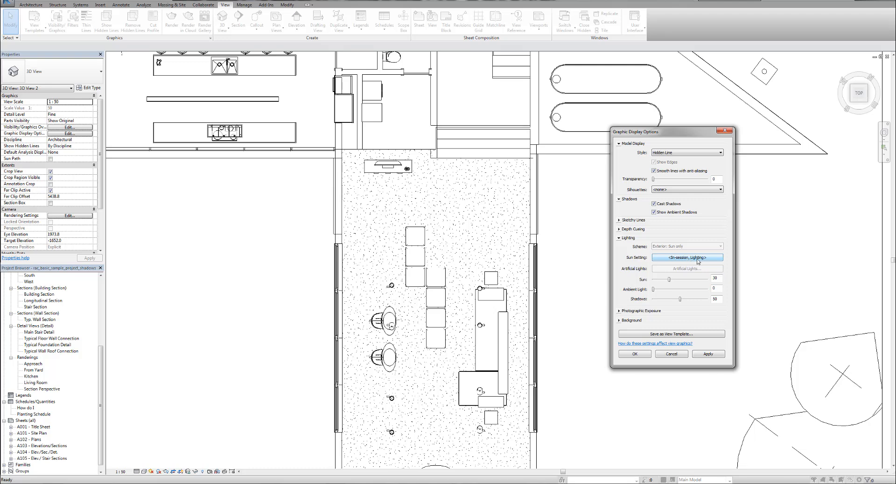
Set a still Winter Solstice sun and apply the shadow display settings
left_click(687, 257)
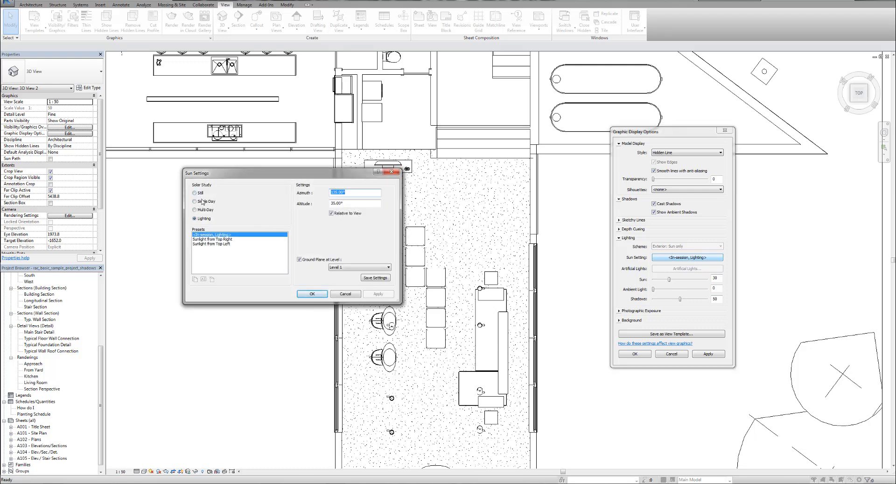
left_click(195, 193)
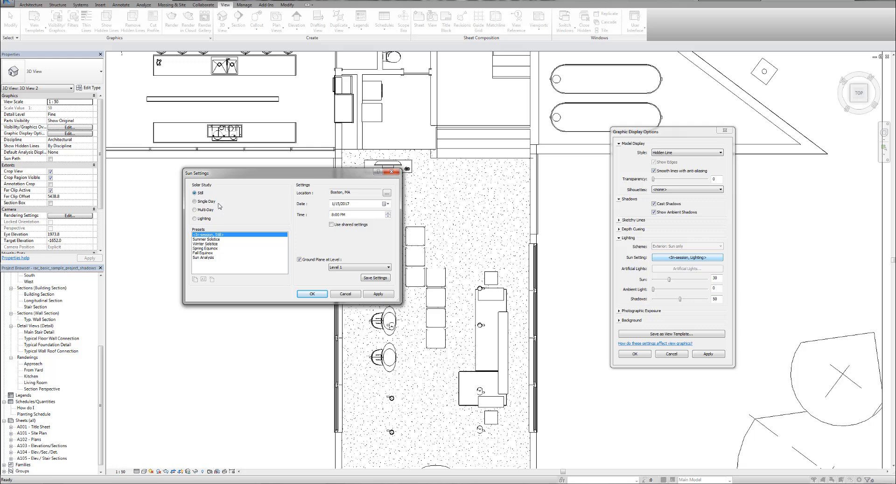
left_click(206, 244)
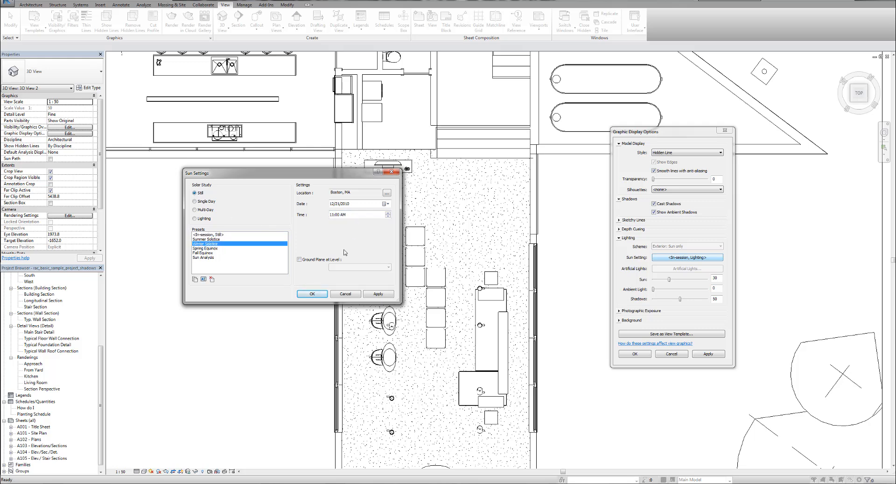
left_click(311, 293)
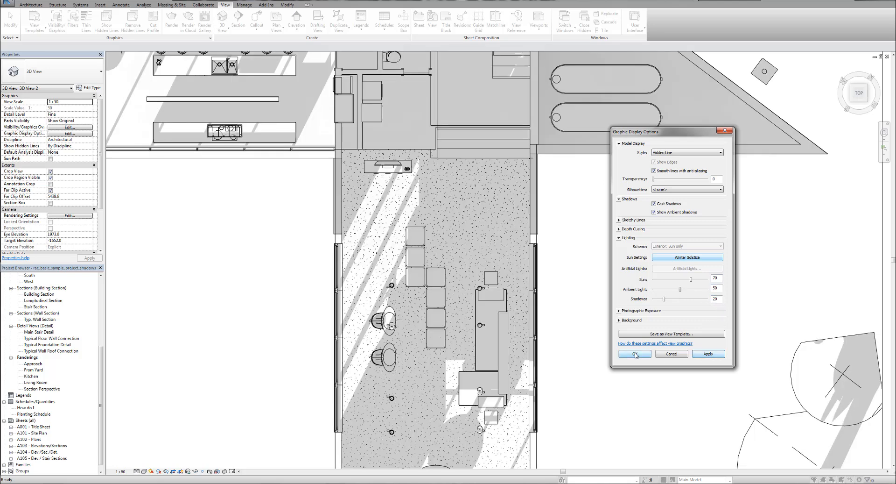
left_click(634, 353)
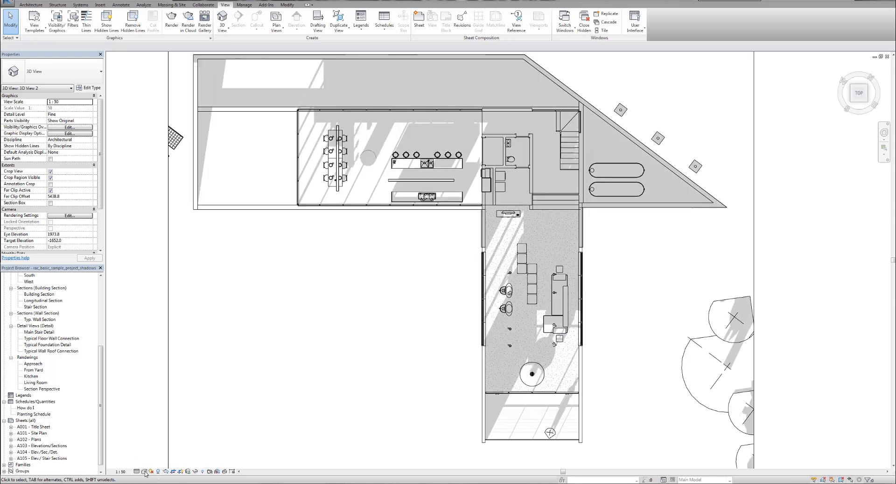
Pick the Summer Solstice sun preset in Graphic Display Options, then reopen Sun Settings
left_click(69, 133)
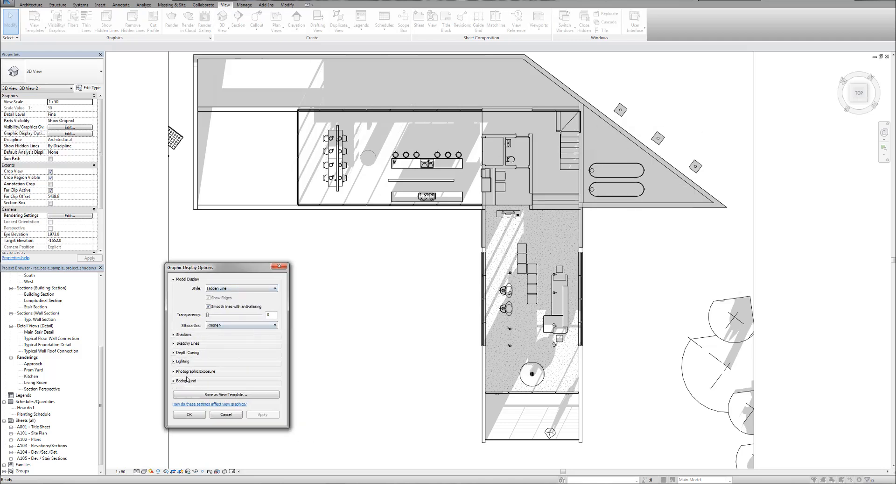
left_click(185, 334)
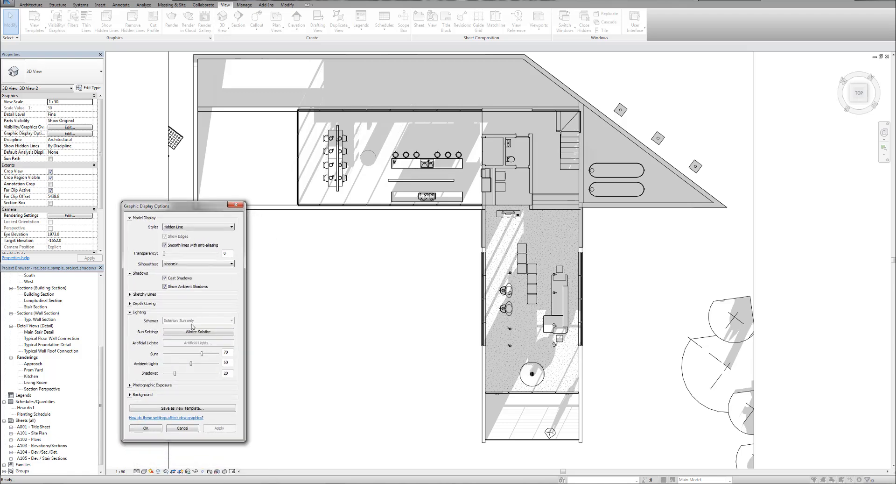
left_click(198, 331)
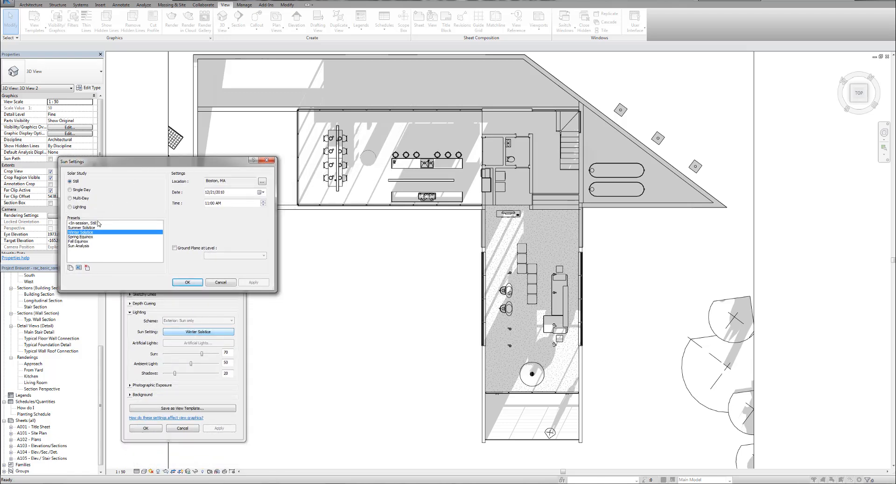
left_click(82, 227)
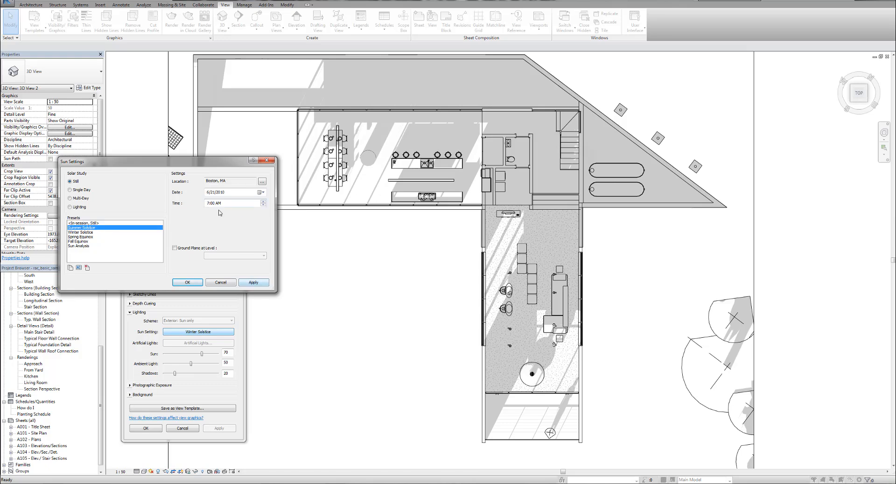
left_click(187, 282)
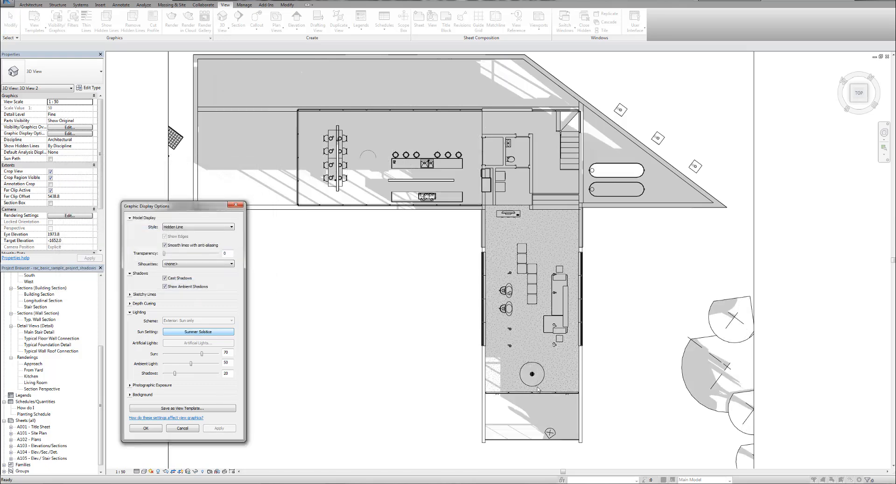
left_click(198, 331)
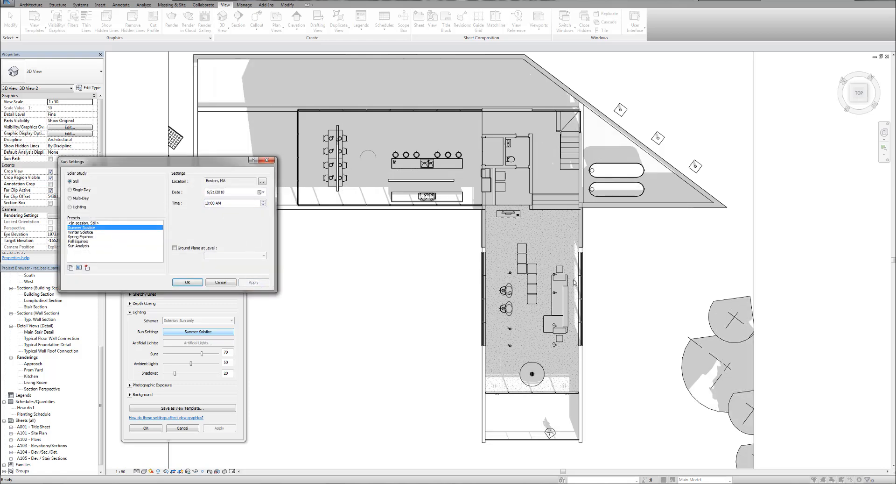
mouse_move(568, 267)
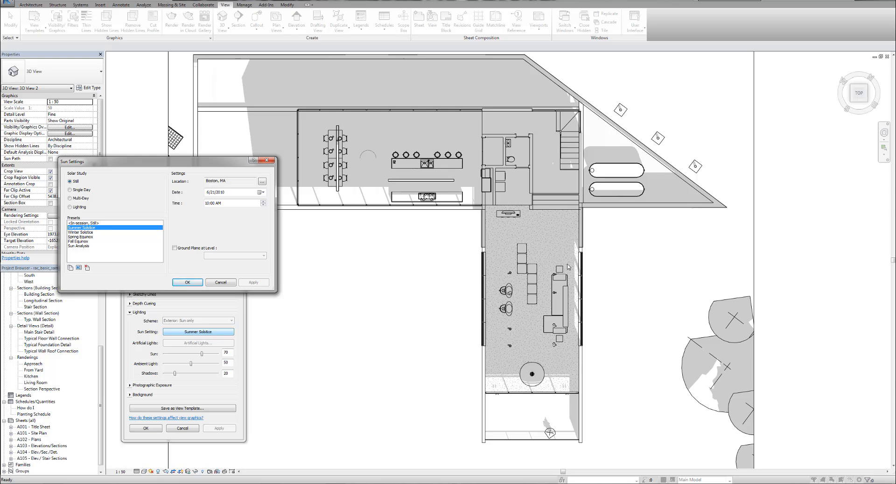
mouse_move(92, 209)
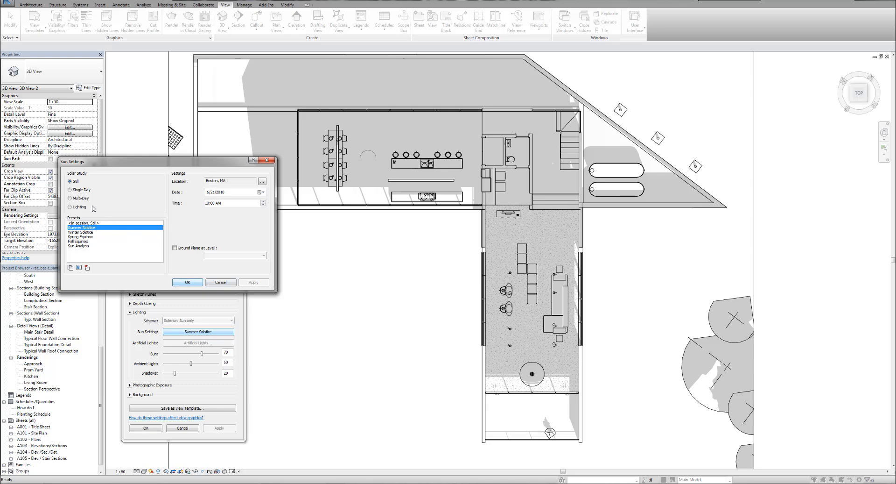
Select the Single Day Summer Solstice Solar Study, sunrise to sunset, and confirm
left_click(71, 189)
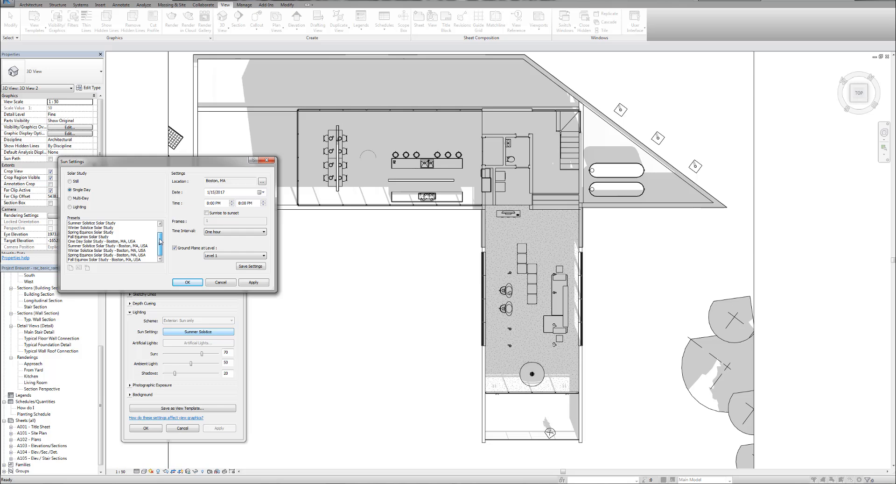
left_click(160, 242)
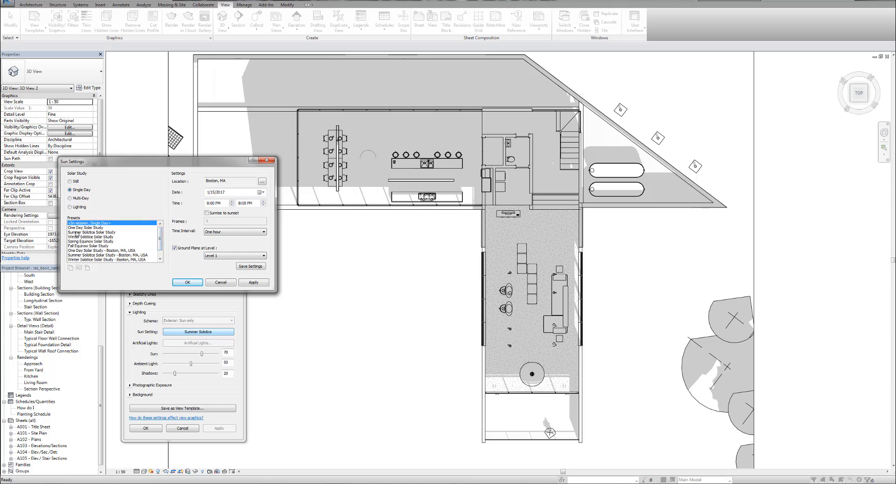
left_click(90, 232)
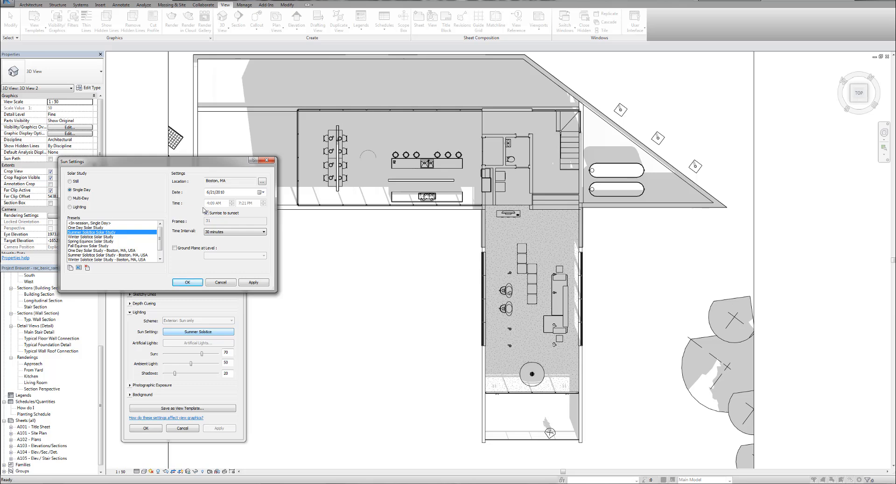
left_click(209, 213)
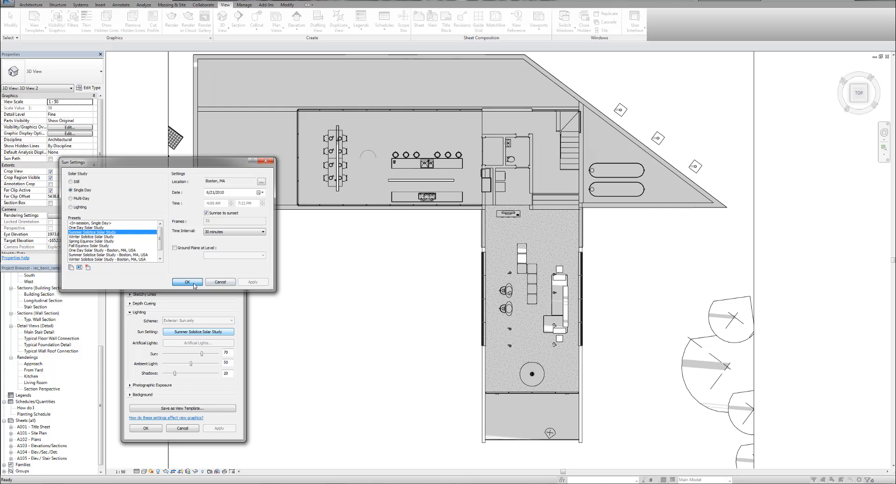
left_click(187, 281)
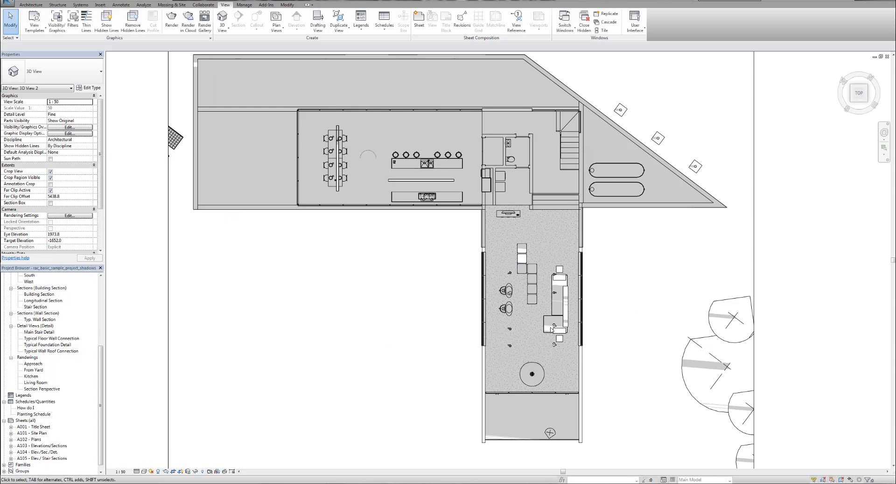
mouse_move(399, 277)
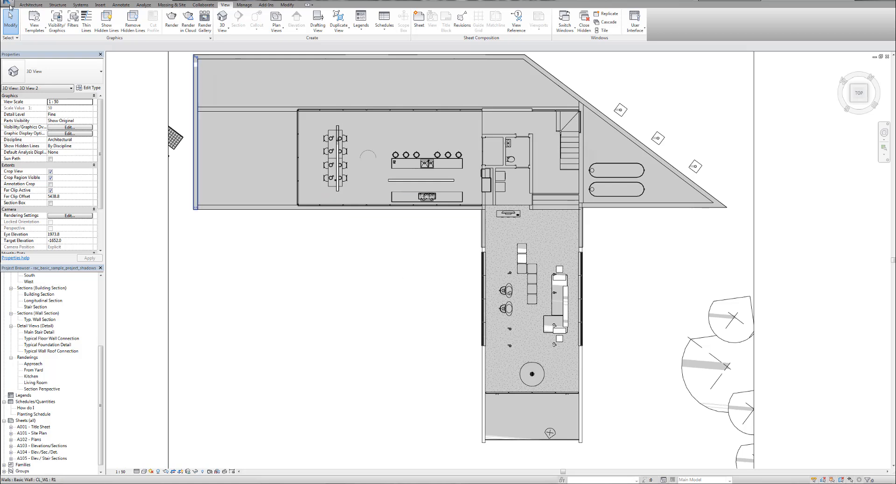
Export the solar study via Images and Animations with a time and date stamp
left_click(8, 5)
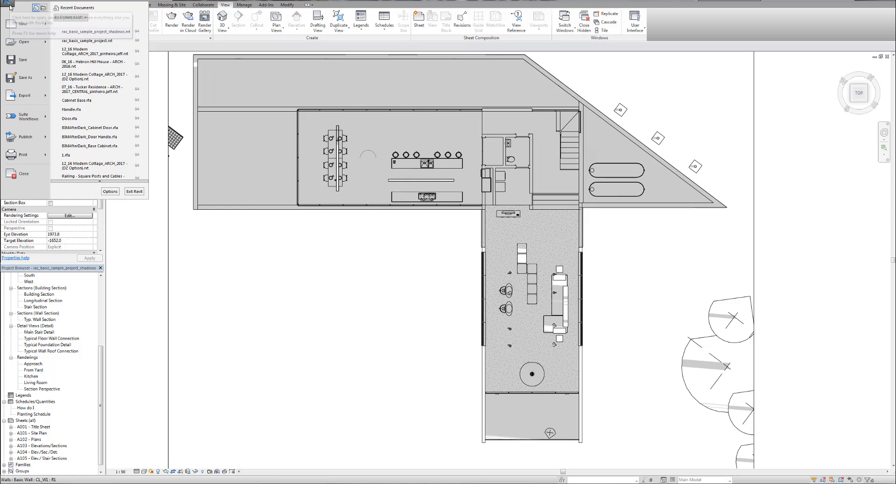
mouse_move(26, 77)
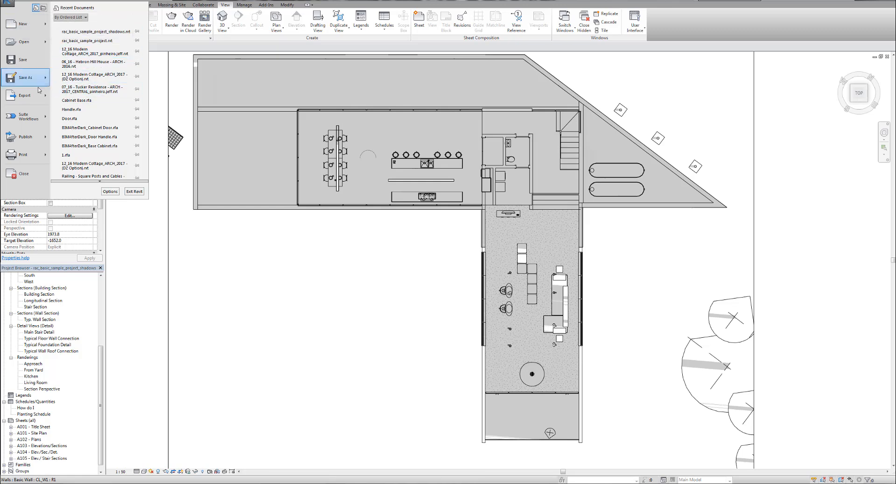
left_click(24, 95)
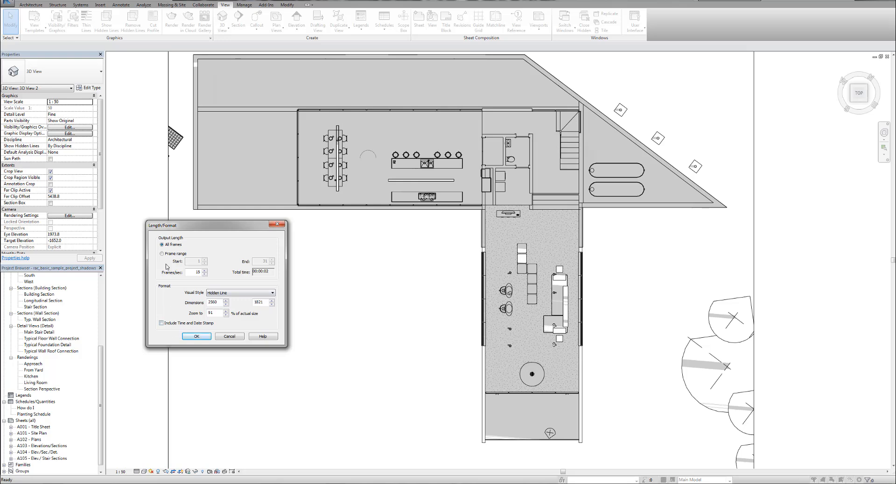
left_click(162, 323)
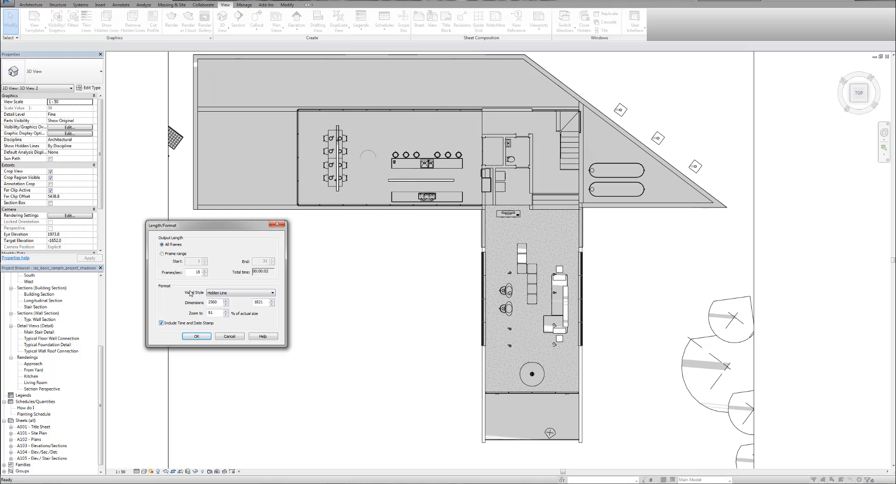
left_click(196, 336)
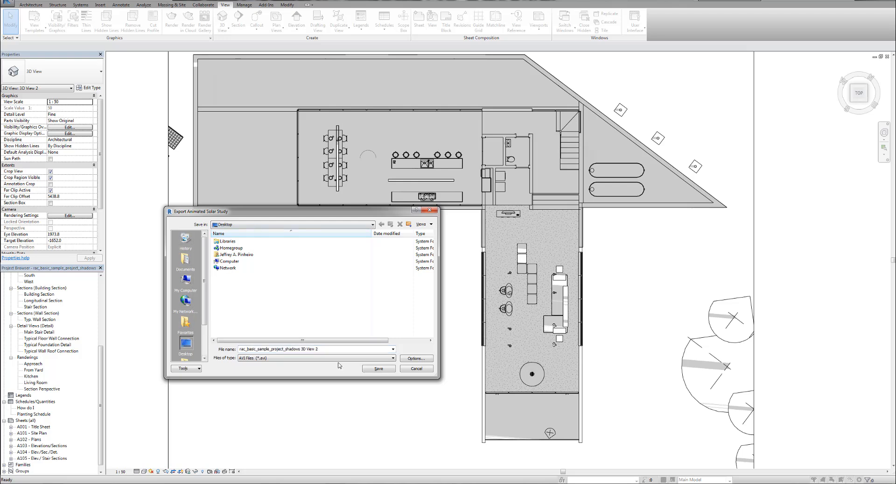
Save the AVI to the desktop with Full Frames (Uncompressed) compression
left_click(415, 358)
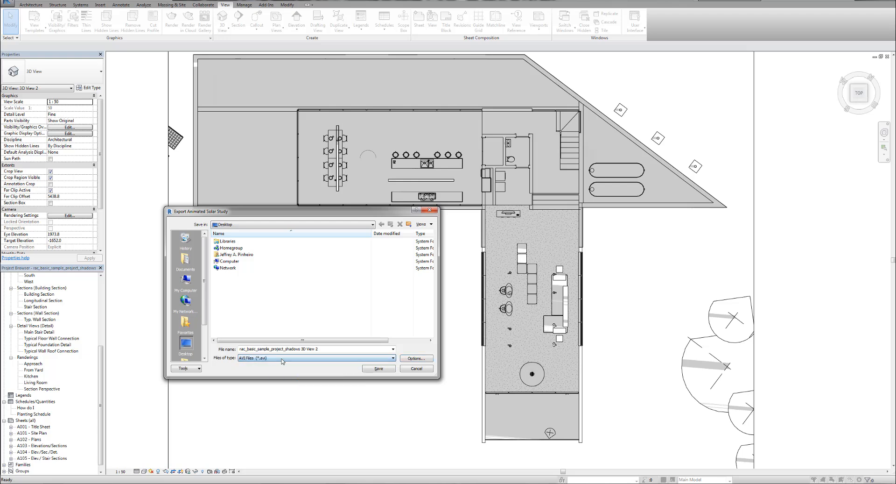
left_click(377, 367)
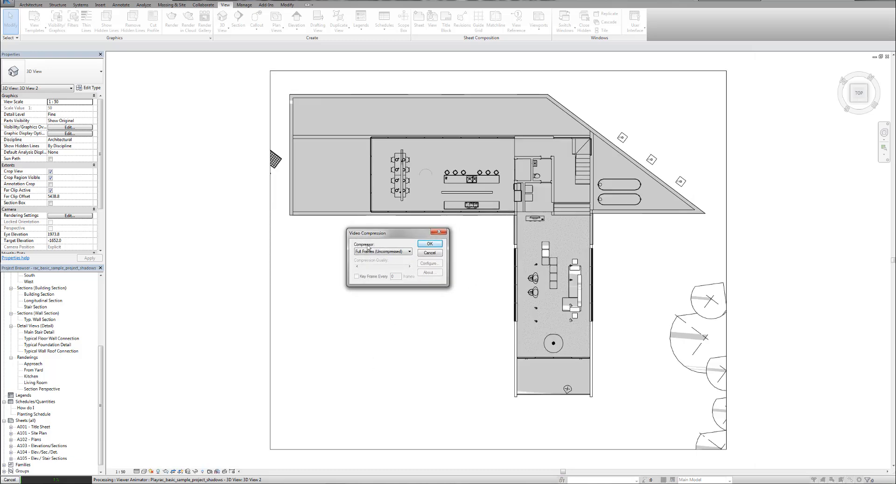
left_click(408, 251)
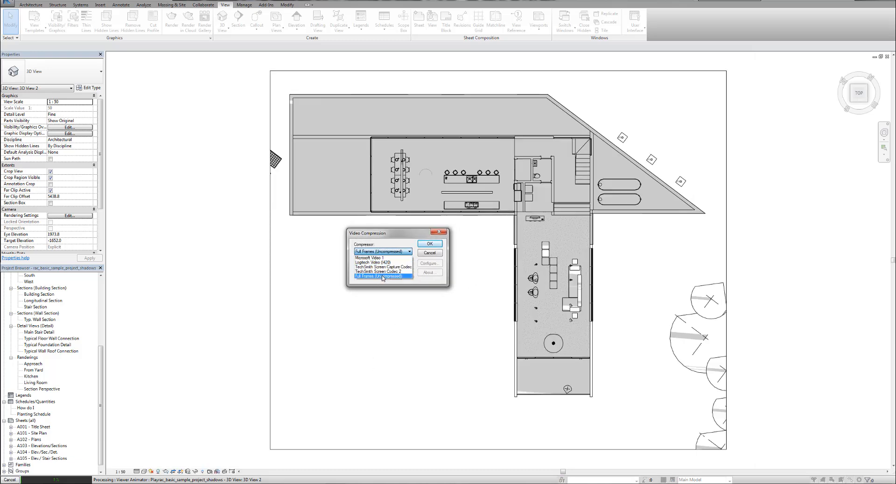
left_click(381, 276)
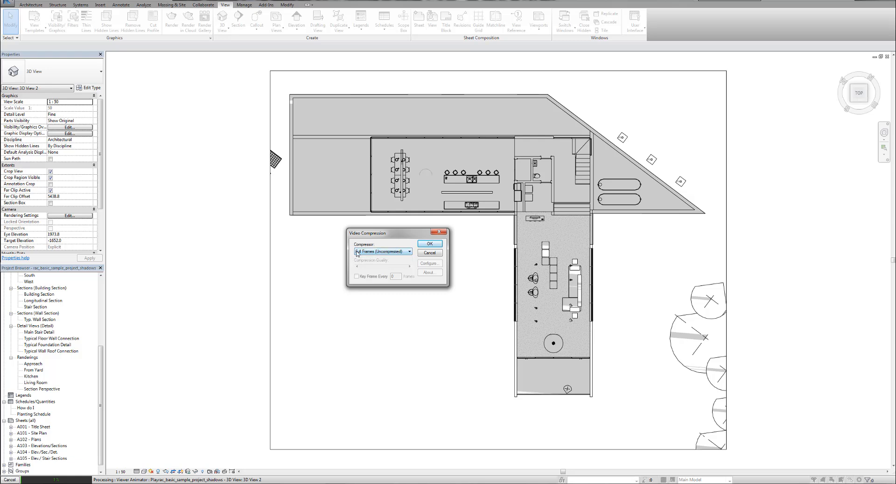
left_click(429, 244)
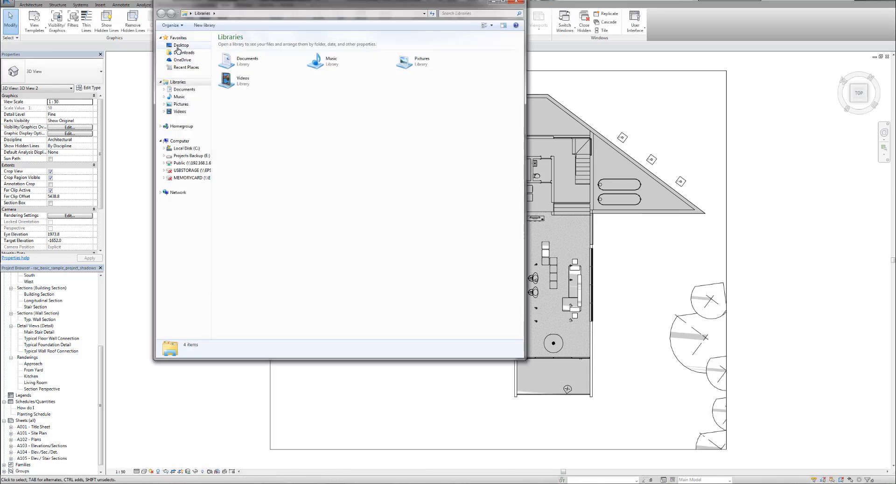
Open the exported 3D View 2 video clip from the Desktop folder
left_click(181, 45)
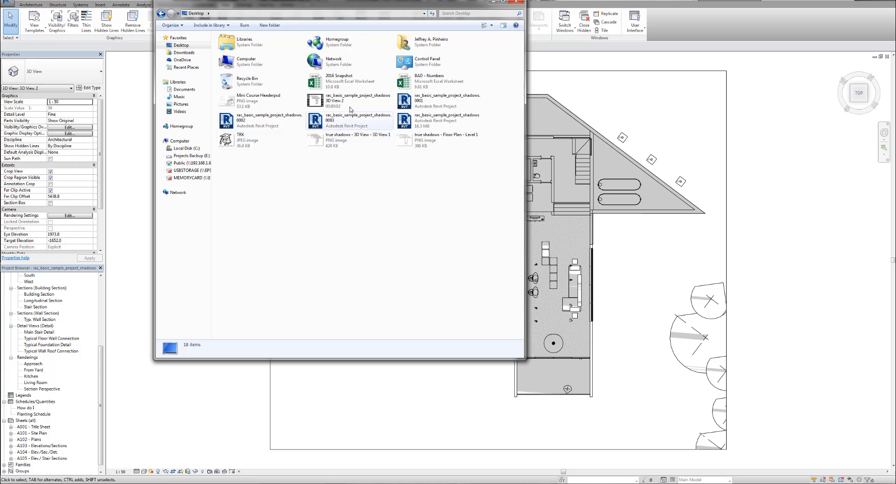
mouse_move(359, 101)
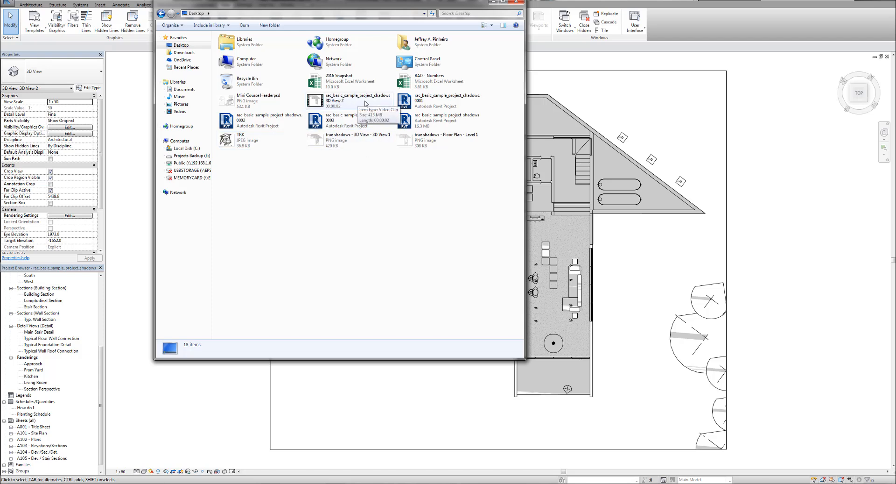
double_click(359, 100)
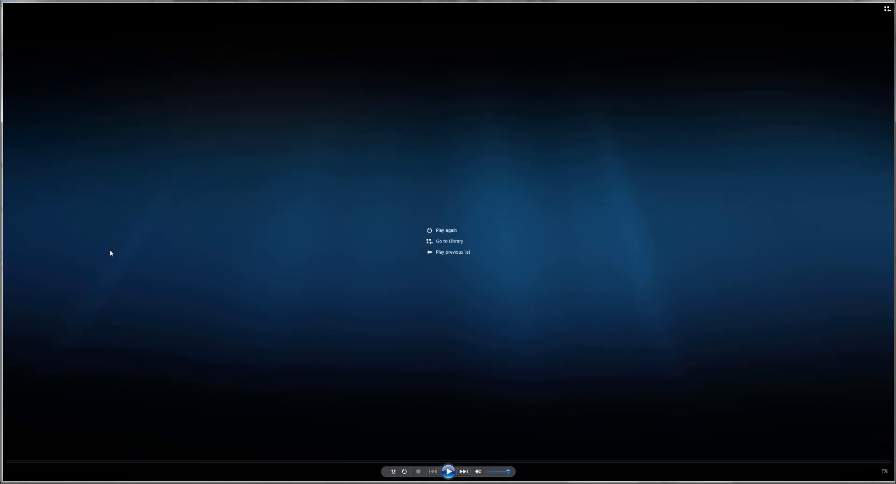
Replay the solar study video in Windows Media Player and pause it partway
left_click(449, 470)
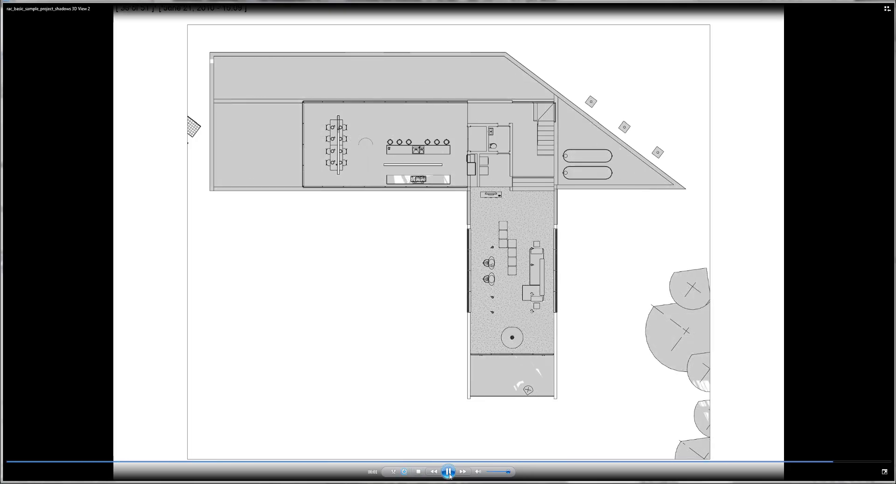
left_click(449, 470)
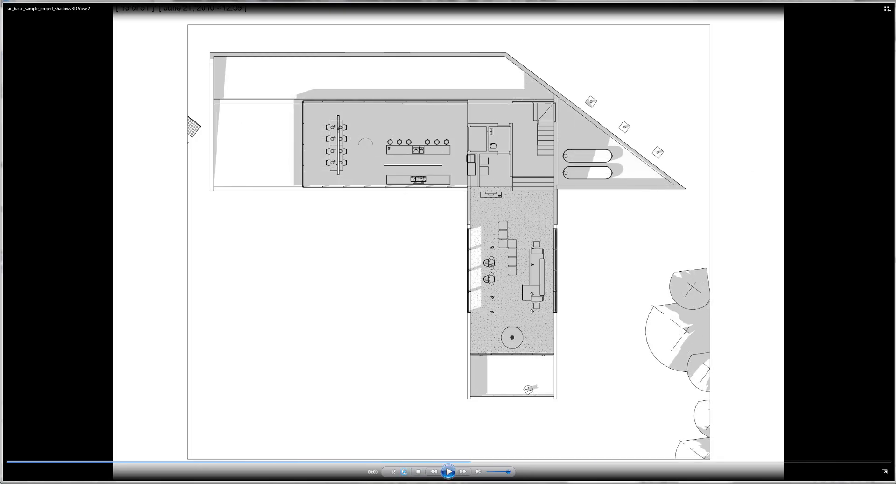